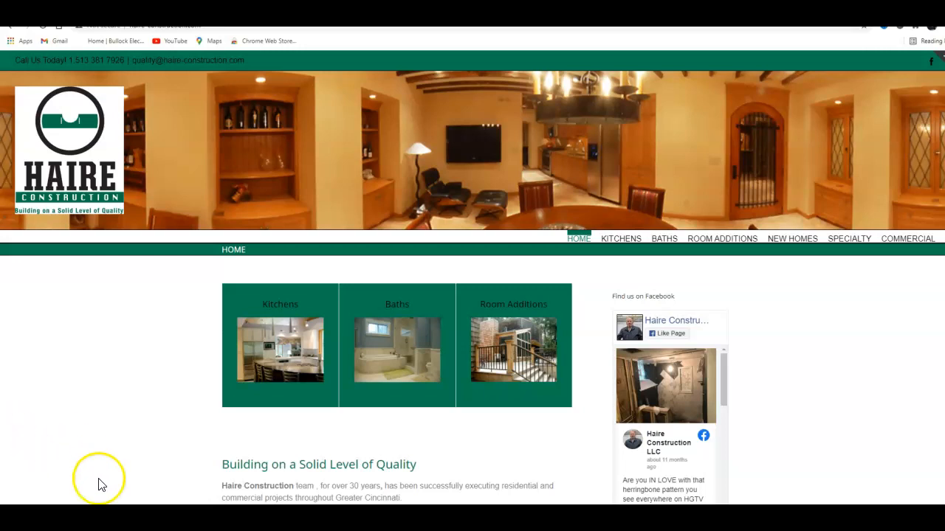
Step: Scroll through the Yahoo results for 'cincinnati remodelers', returning to the local Remodelers listing
{"action": "scroll", "scroll_direction": "down", "scroll_amount": 3}
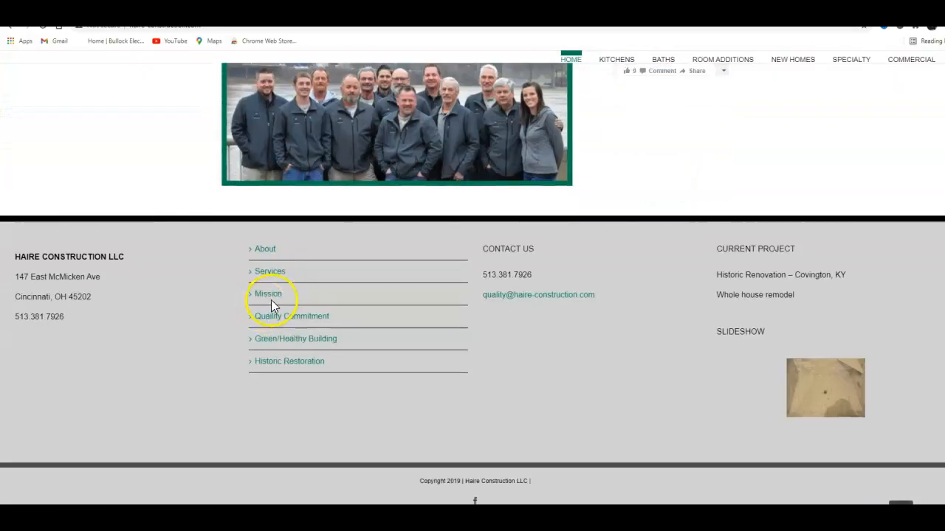
{"action": "scroll", "scroll_direction": "up", "scroll_amount": 3}
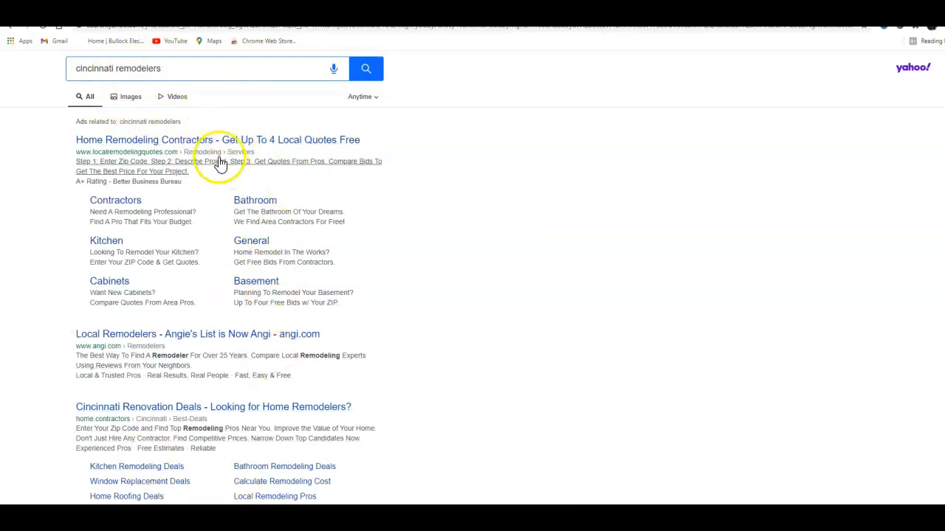
{"action": "mouse_move", "coordinate": [168, 273]}
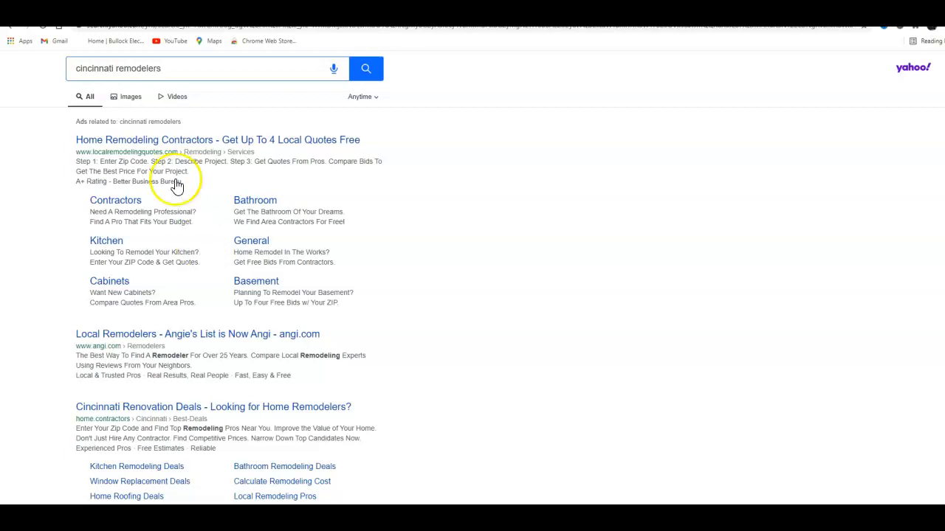
{"action": "scroll", "scroll_direction": "down", "scroll_amount": 3}
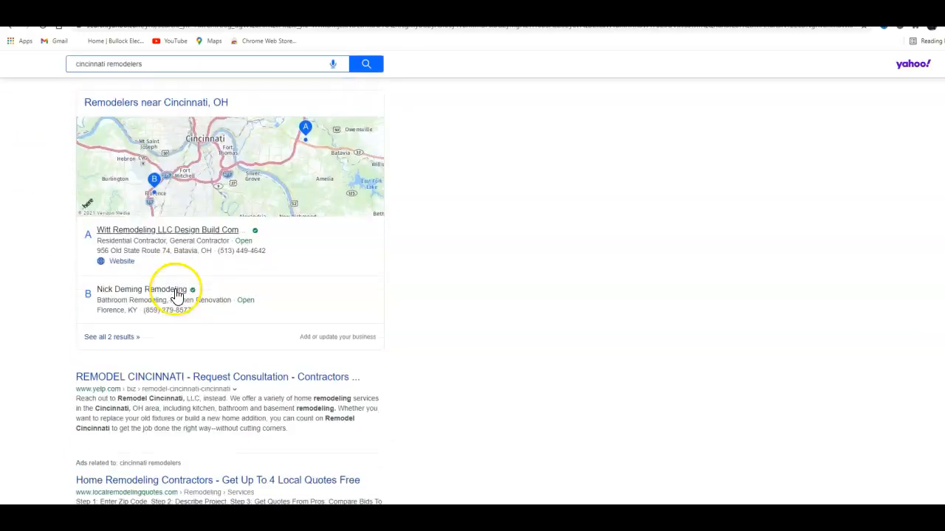
{"action": "mouse_move", "coordinate": [275, 235]}
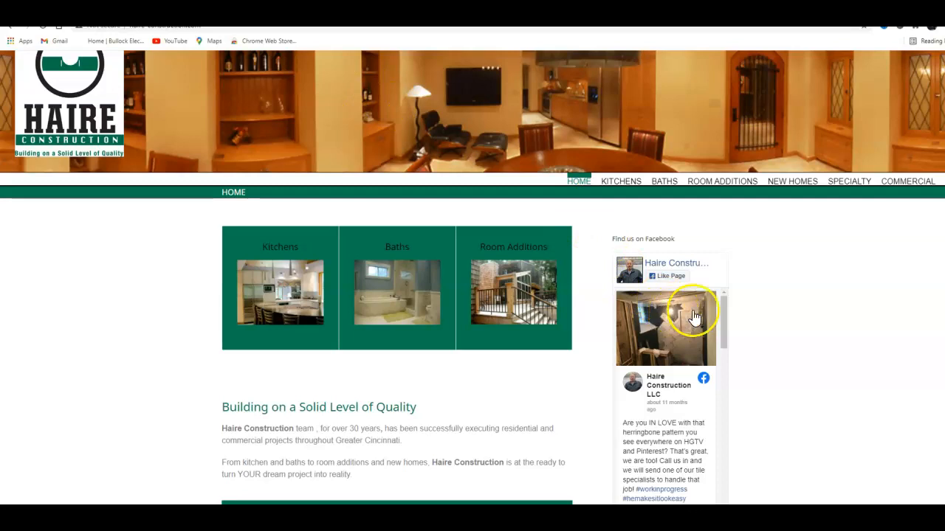
{"action": "mouse_move", "coordinate": [705, 314]}
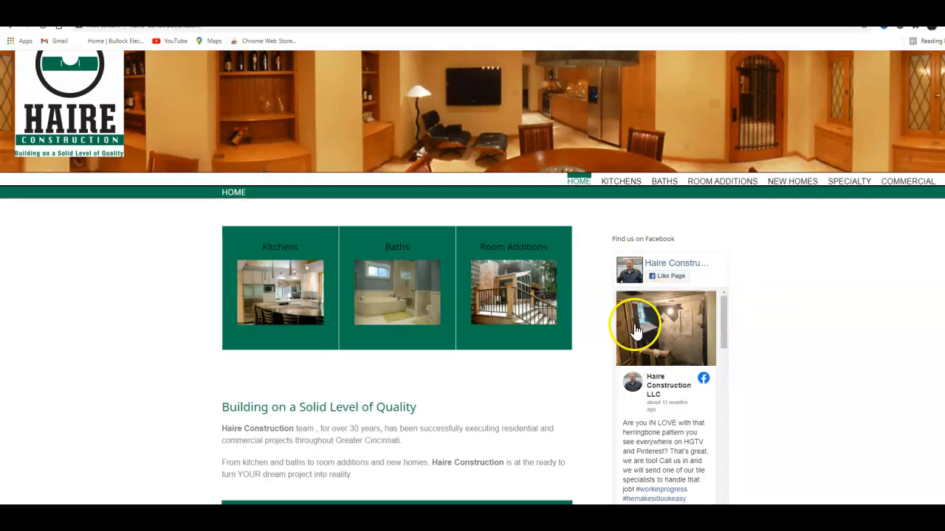
{"action": "mouse_move", "coordinate": [454, 140]}
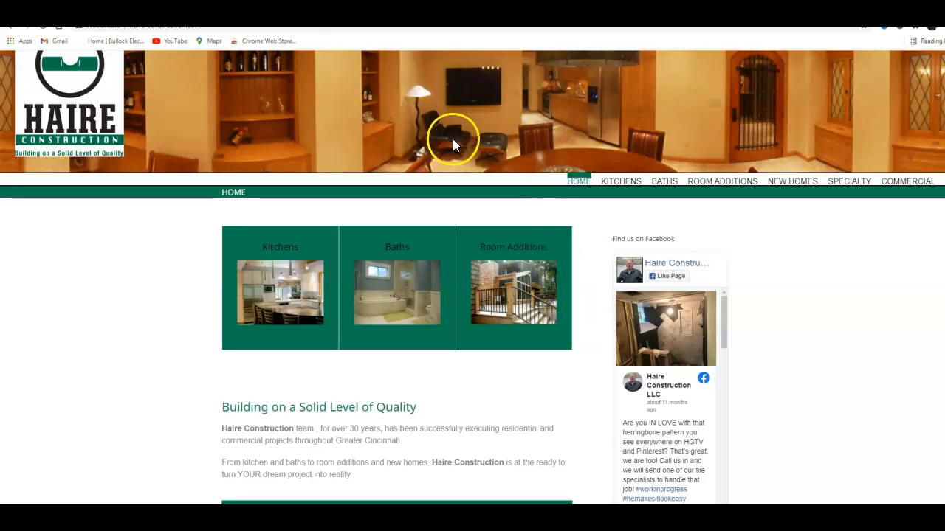
{"action": "mouse_move", "coordinate": [456, 150]}
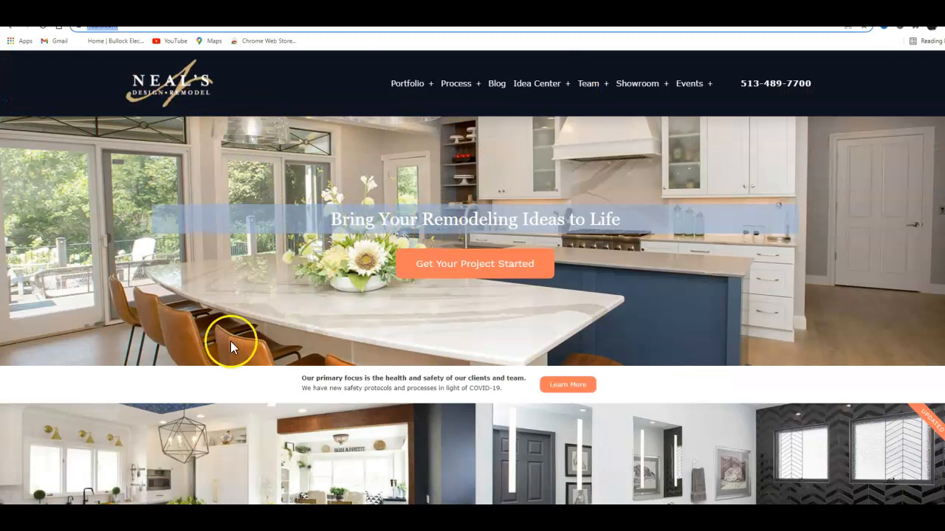
{"action": "mouse_move", "coordinate": [655, 243]}
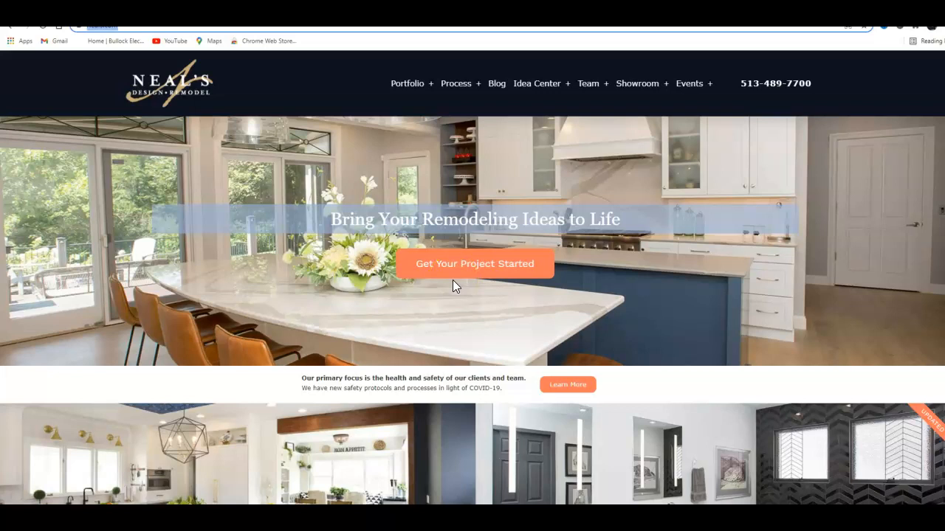
Step: Scroll down through the Neal's Design Remodel homepage
{"action": "scroll", "scroll_direction": "down", "scroll_amount": 3}
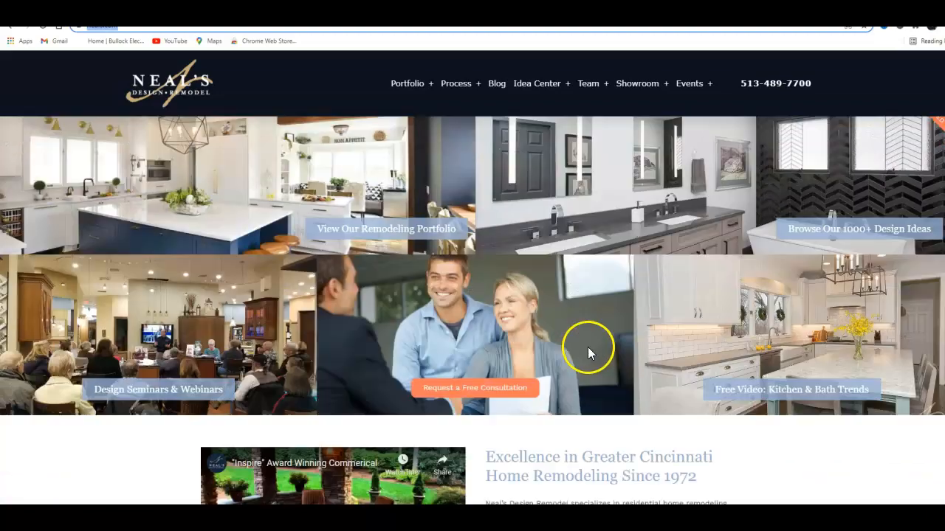
{"action": "scroll", "scroll_direction": "down", "scroll_amount": 3}
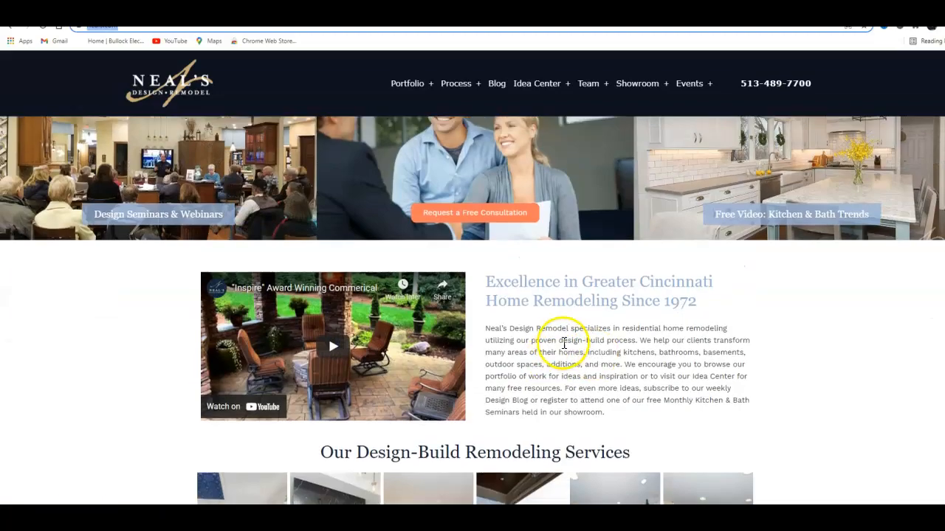
{"action": "scroll", "scroll_direction": "down", "scroll_amount": 3}
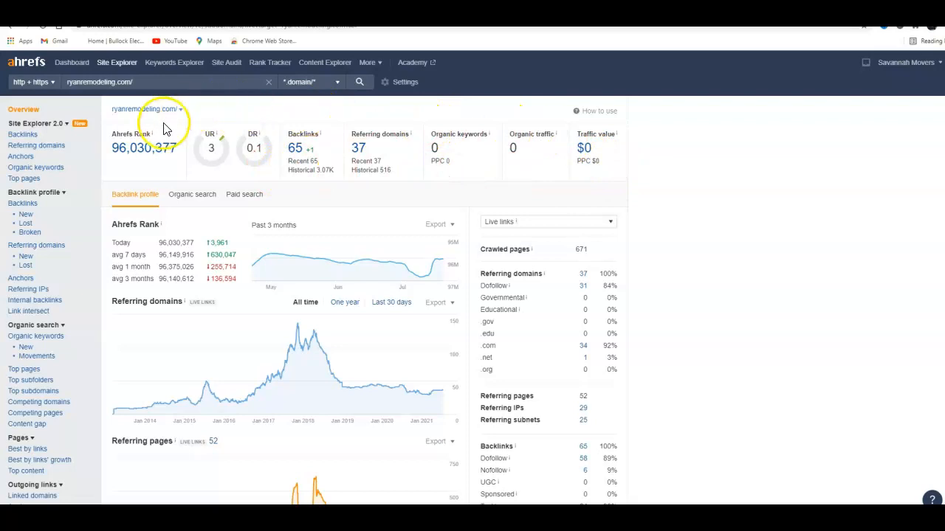
{"action": "mouse_move", "coordinate": [447, 120]}
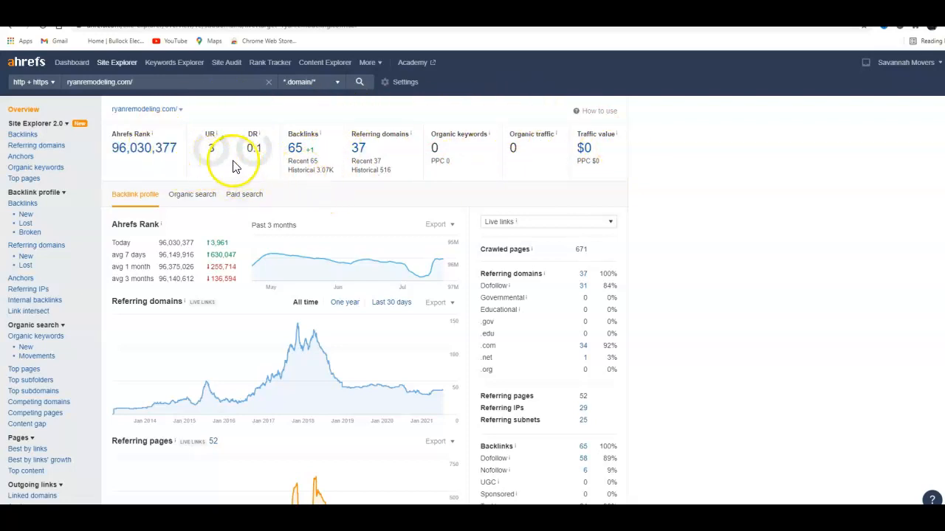
{"action": "mouse_move", "coordinate": [321, 107]}
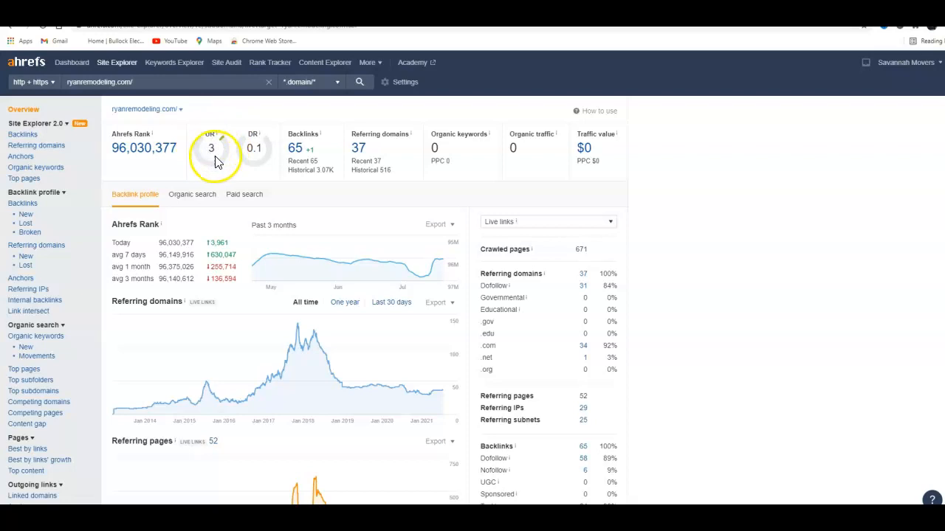
{"action": "mouse_move", "coordinate": [279, 124]}
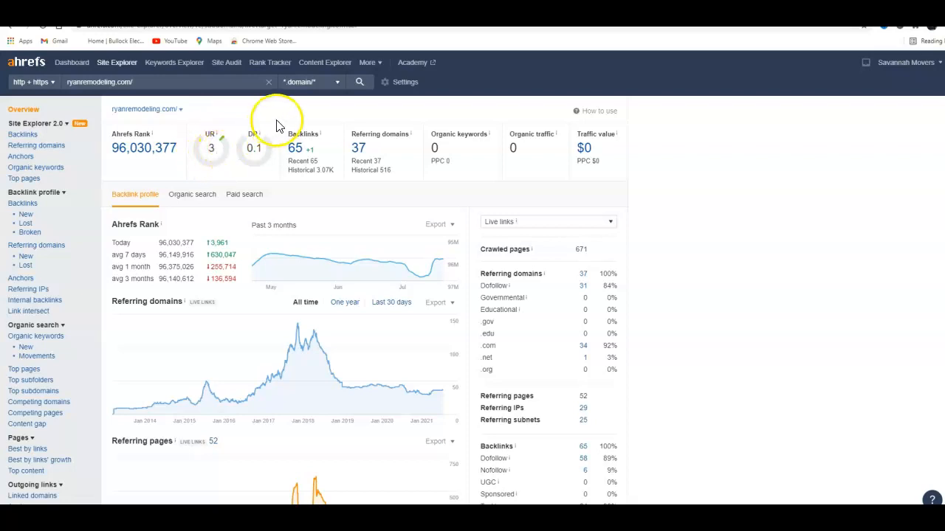
{"action": "mouse_move", "coordinate": [250, 146]}
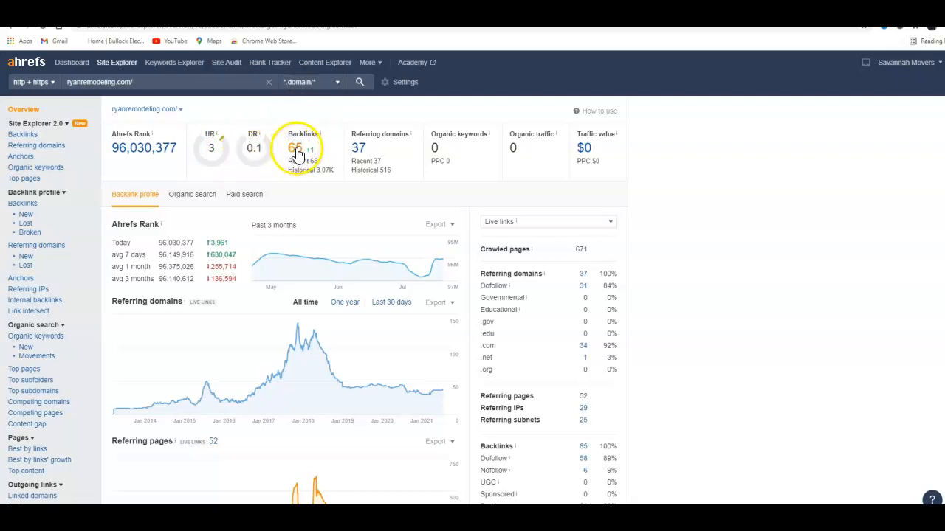
{"action": "mouse_move", "coordinate": [362, 151]}
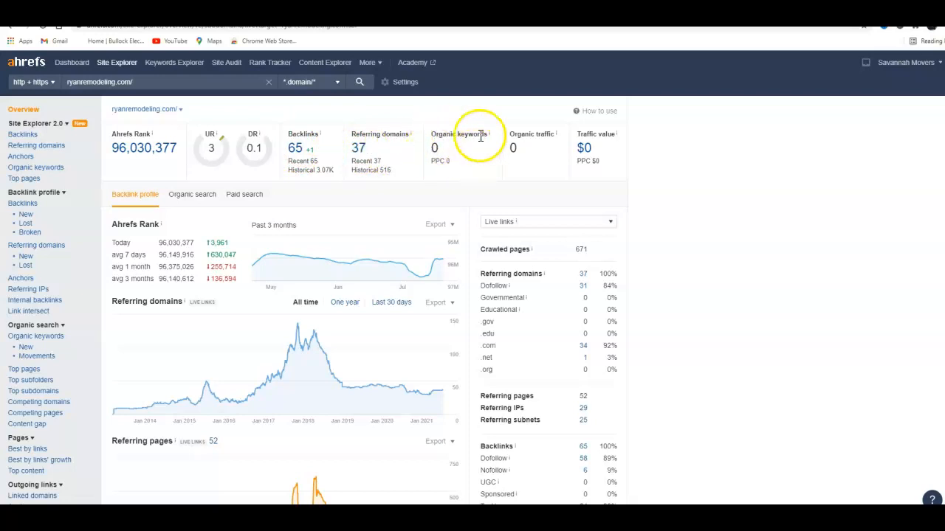
{"action": "mouse_move", "coordinate": [528, 166]}
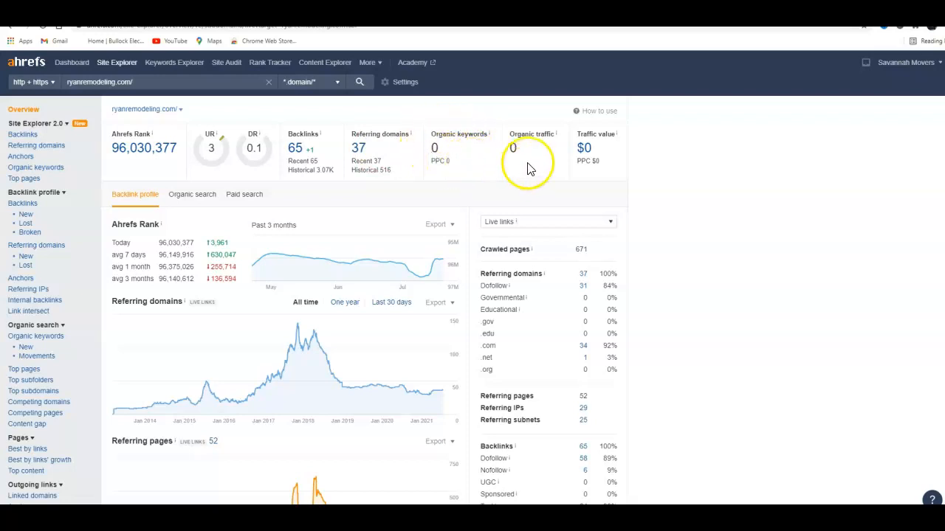
{"action": "mouse_move", "coordinate": [538, 157]}
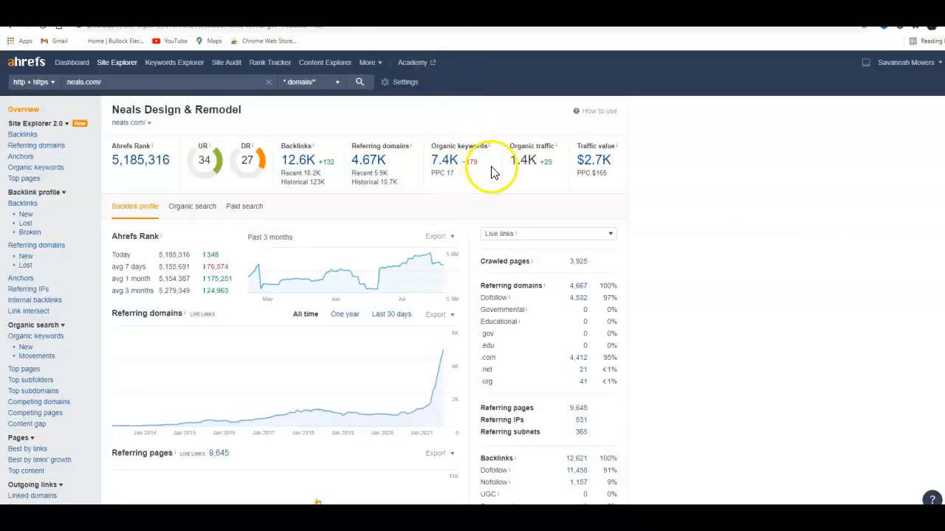
{"action": "mouse_move", "coordinate": [236, 140]}
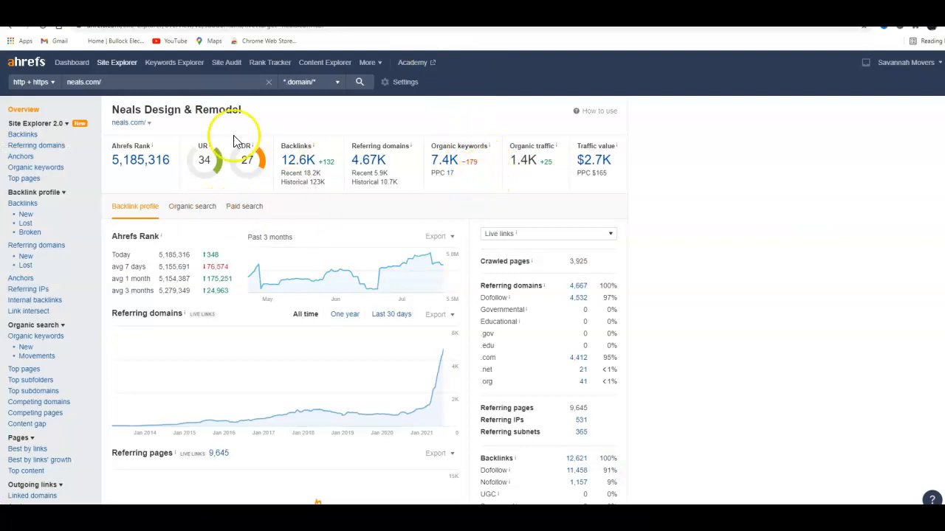
{"action": "mouse_move", "coordinate": [216, 148]}
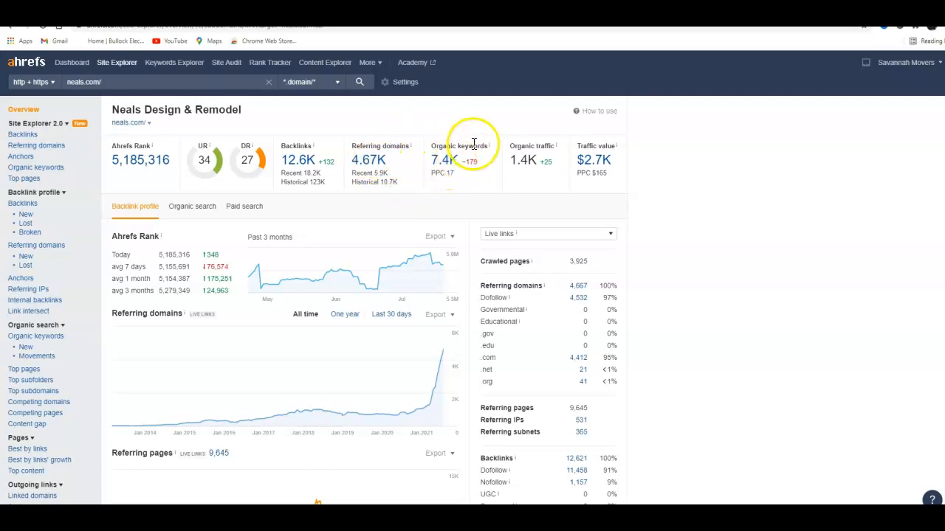
{"action": "mouse_move", "coordinate": [554, 177]}
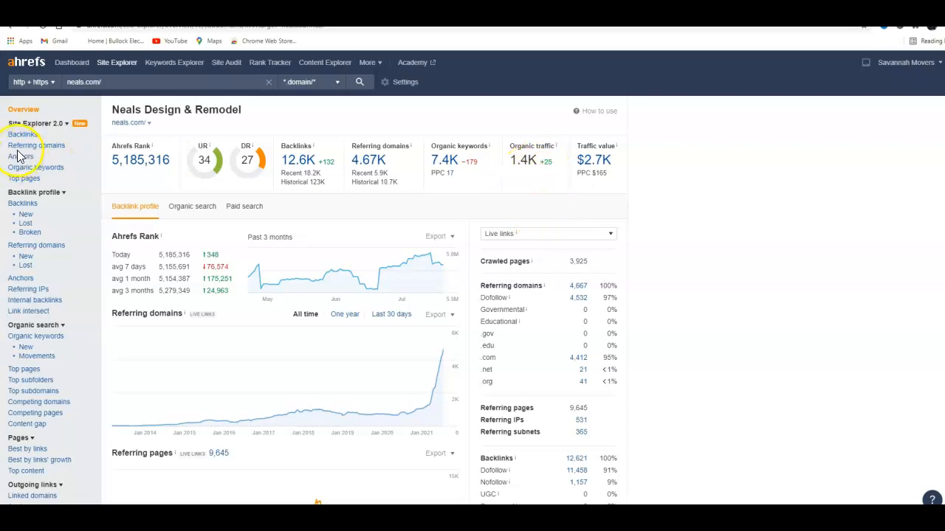
{"action": "mouse_move", "coordinate": [528, 133]}
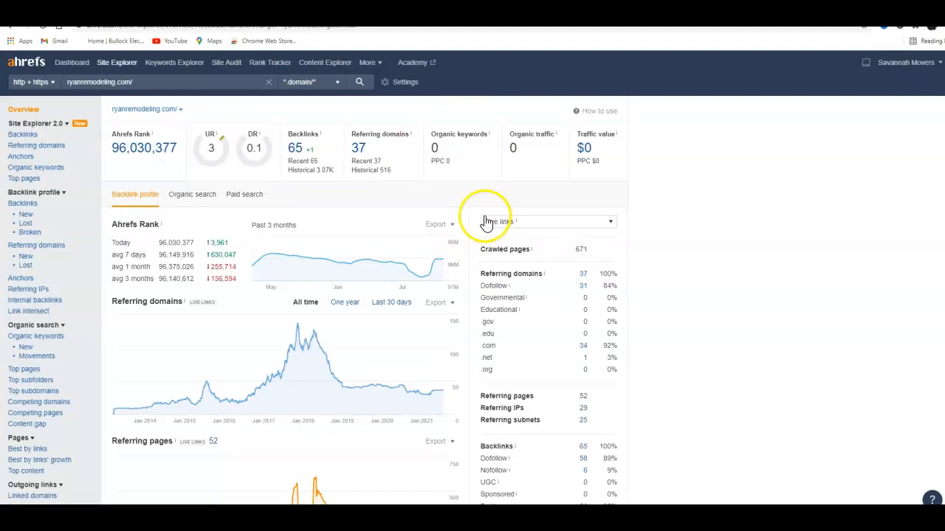
{"action": "mouse_move", "coordinate": [309, 189]}
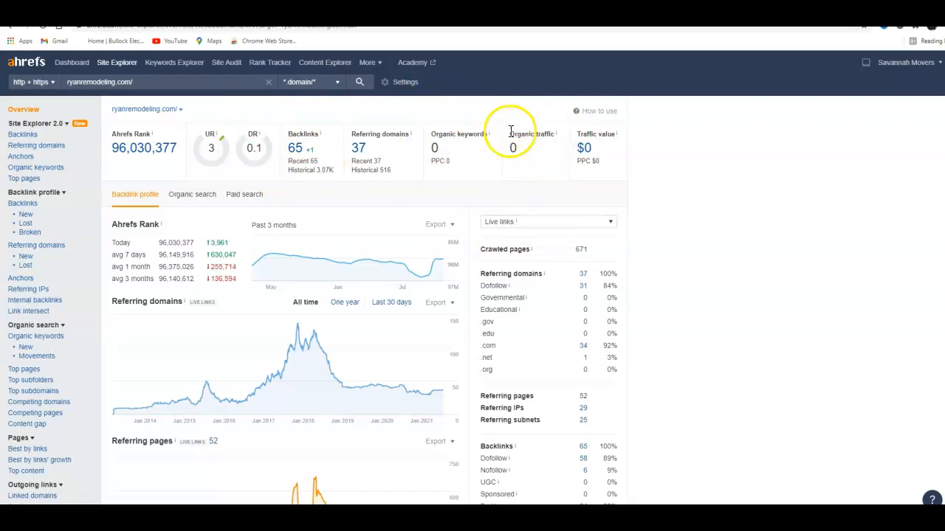
{"action": "mouse_move", "coordinate": [524, 155]}
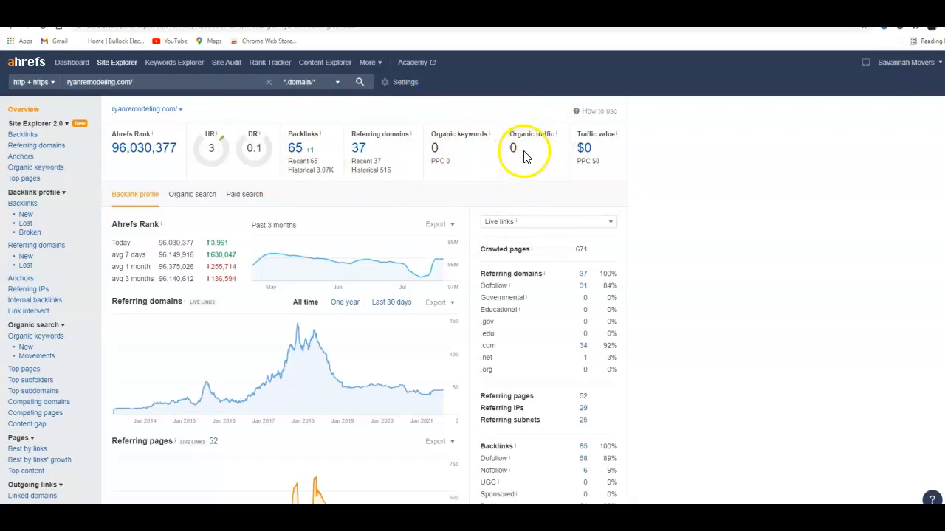
{"action": "mouse_move", "coordinate": [586, 121]}
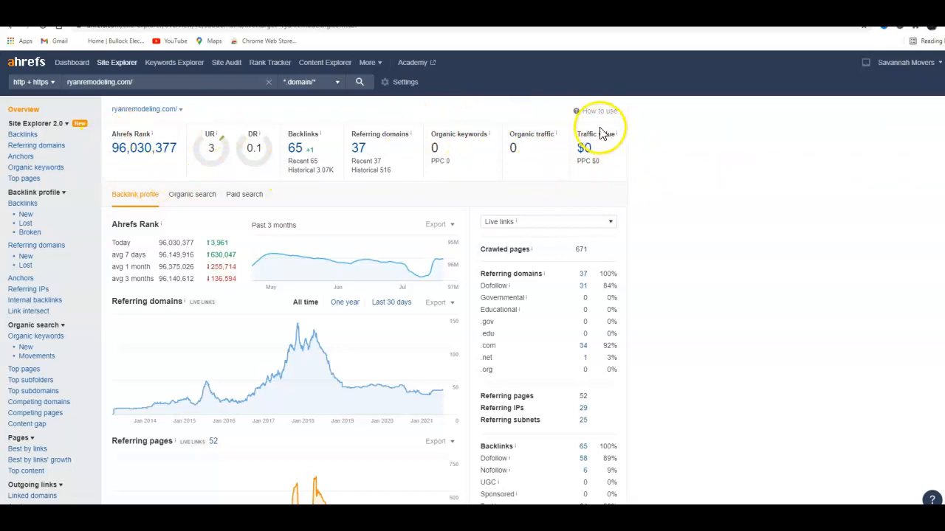
{"action": "mouse_move", "coordinate": [305, 132]}
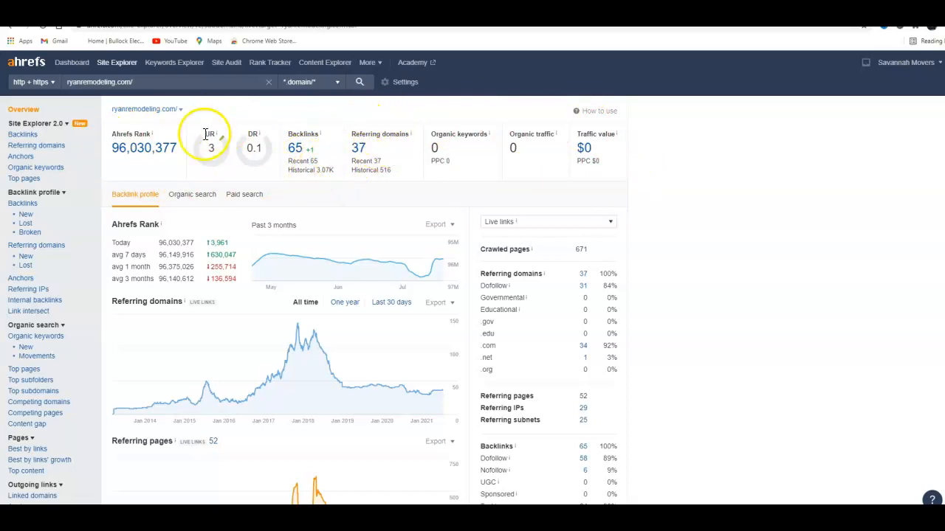
{"action": "mouse_move", "coordinate": [520, 148]}
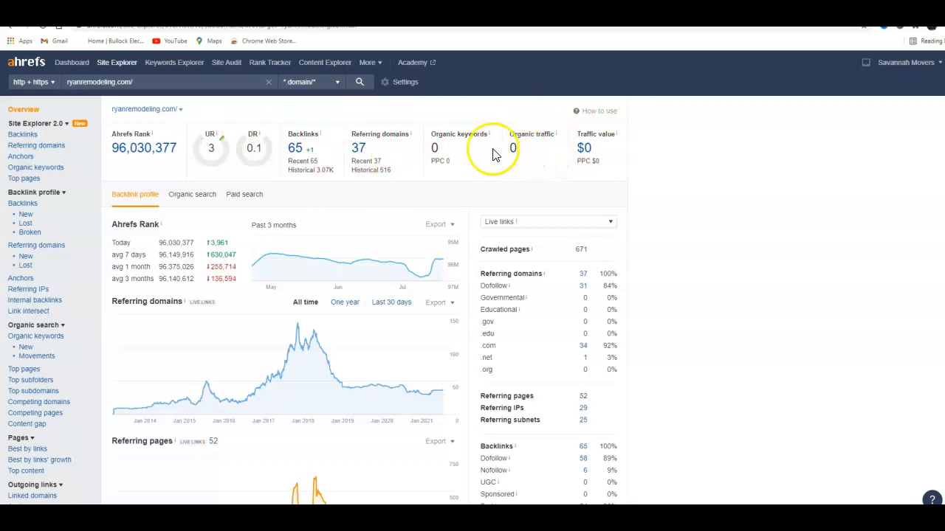
{"action": "mouse_move", "coordinate": [572, 157]}
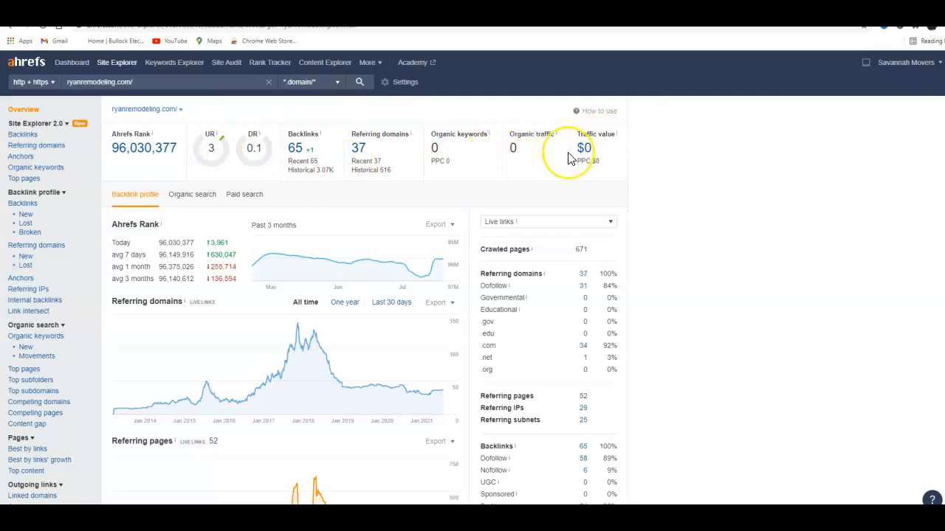
{"action": "mouse_move", "coordinate": [572, 157]}
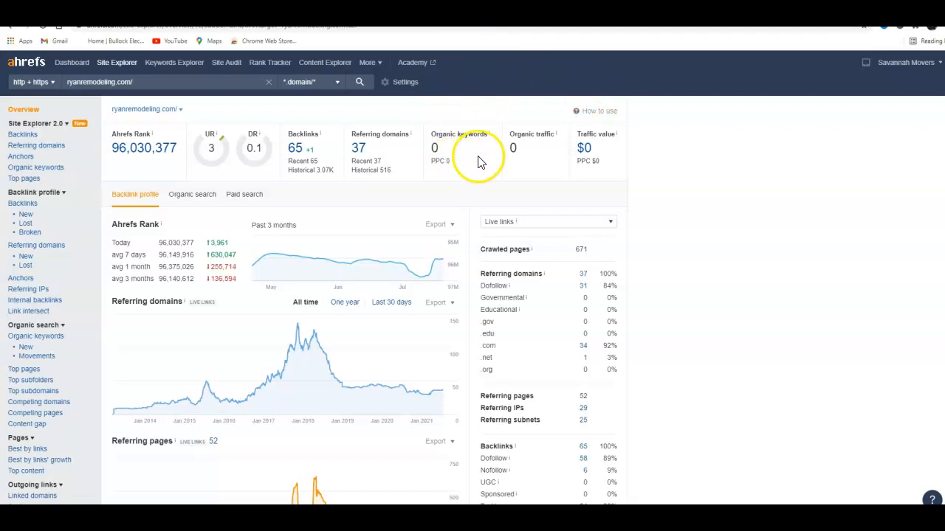
{"action": "mouse_move", "coordinate": [362, 152]}
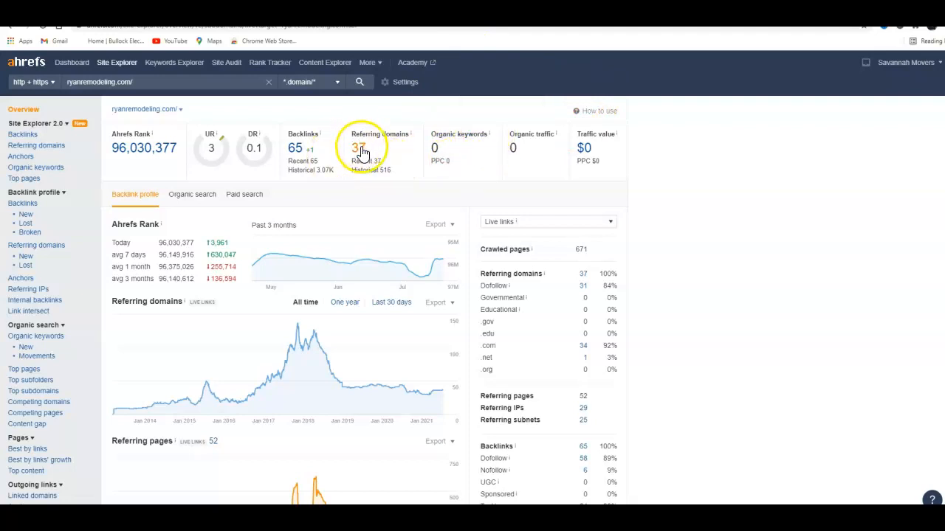
Step: Open the Referring Domains report from the 37 referring-domains count for ryanremodeling.com
{"action": "left_click", "coordinate": [362, 148]}
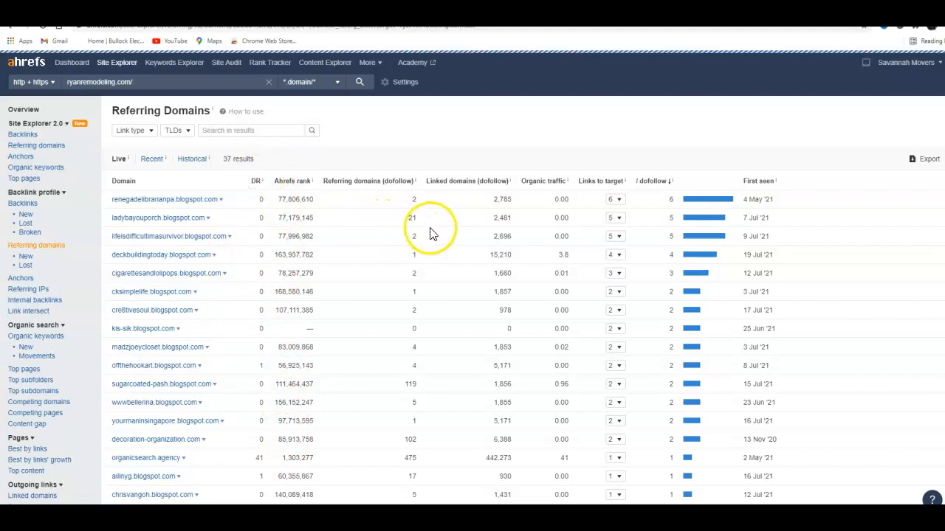
Step: Sort referring domains by DR descending, putting yellowpages.com (DR 90) first
{"action": "left_click", "coordinate": [256, 181]}
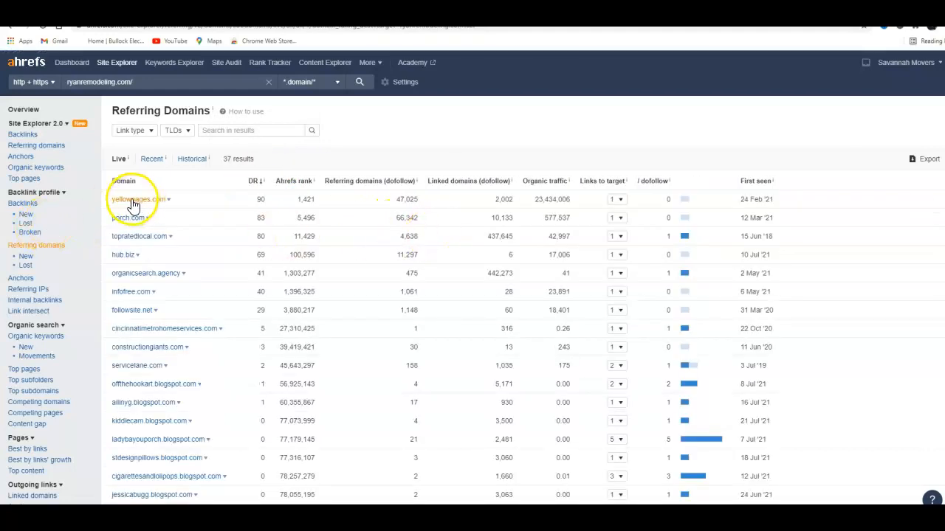
{"action": "mouse_move", "coordinate": [217, 207]}
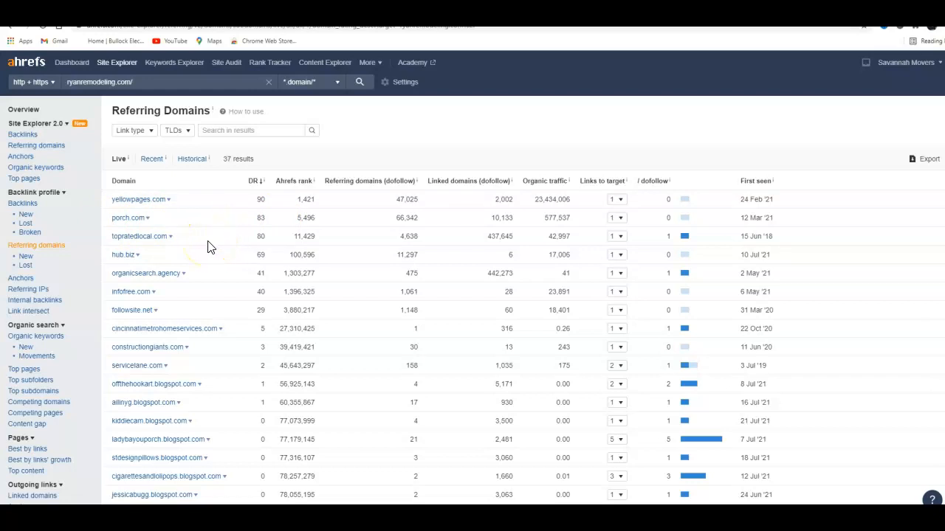
{"action": "mouse_move", "coordinate": [205, 252]}
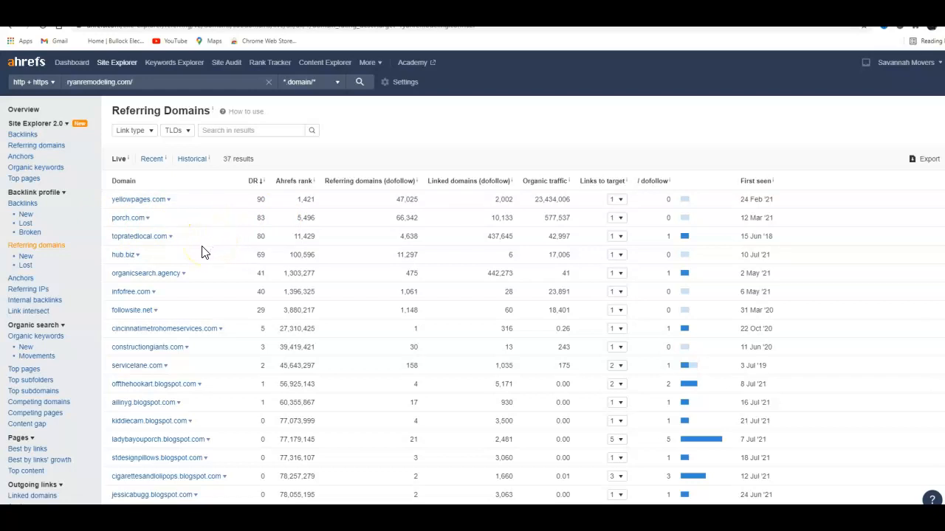
{"action": "mouse_move", "coordinate": [250, 361]}
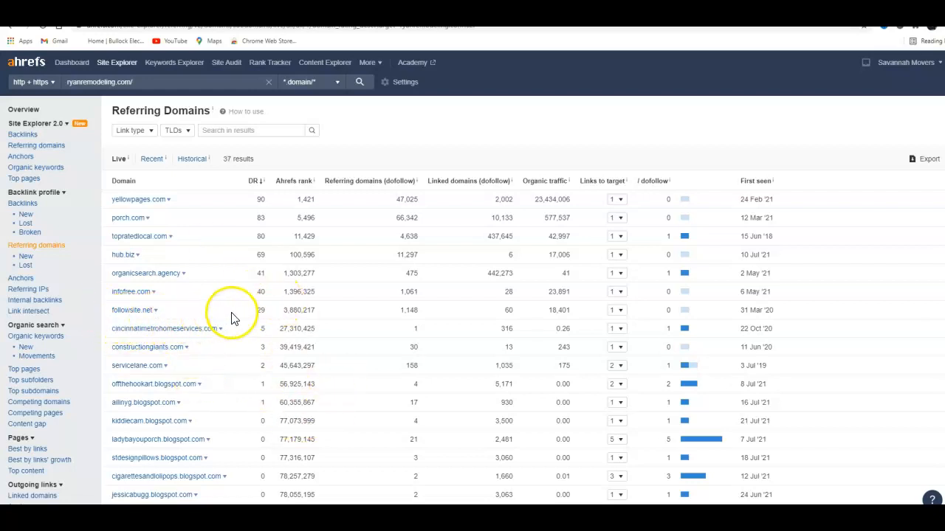
{"action": "mouse_move", "coordinate": [262, 253]}
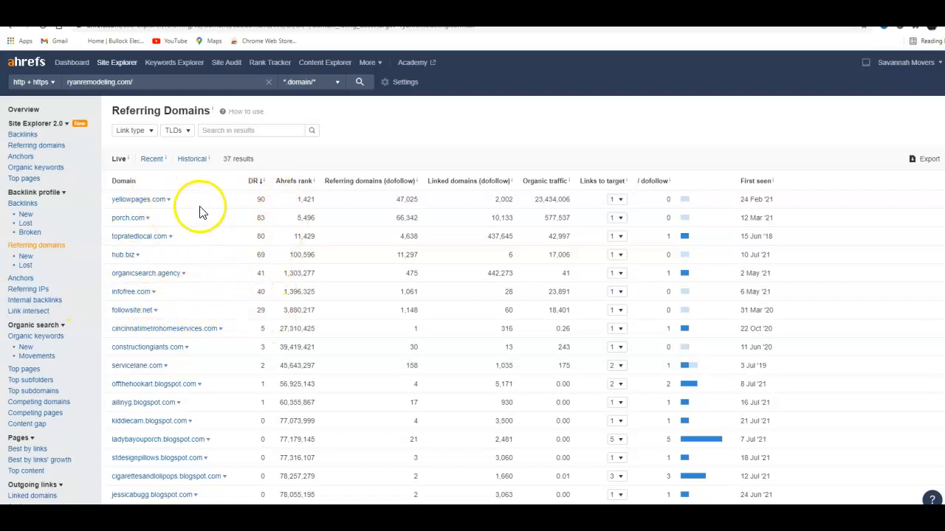
{"action": "mouse_move", "coordinate": [248, 356]}
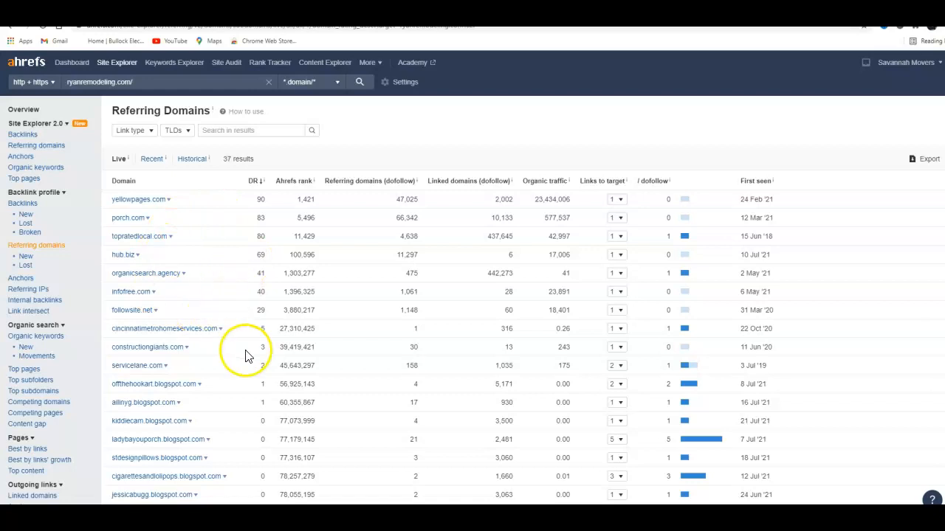